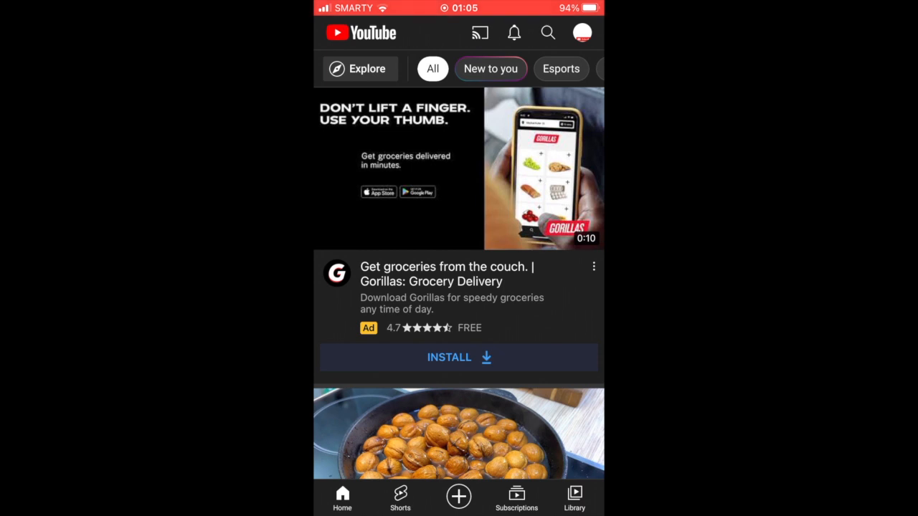
- Reach YouTube's Settings screen via the profile avatar's account menu
{"action": "left_click", "coordinate": [583, 31]}
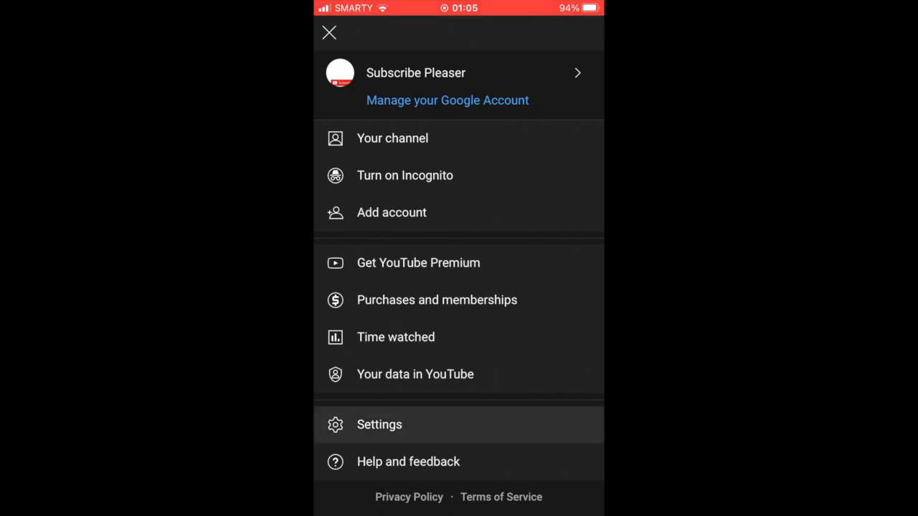
{"action": "left_click", "coordinate": [378, 425]}
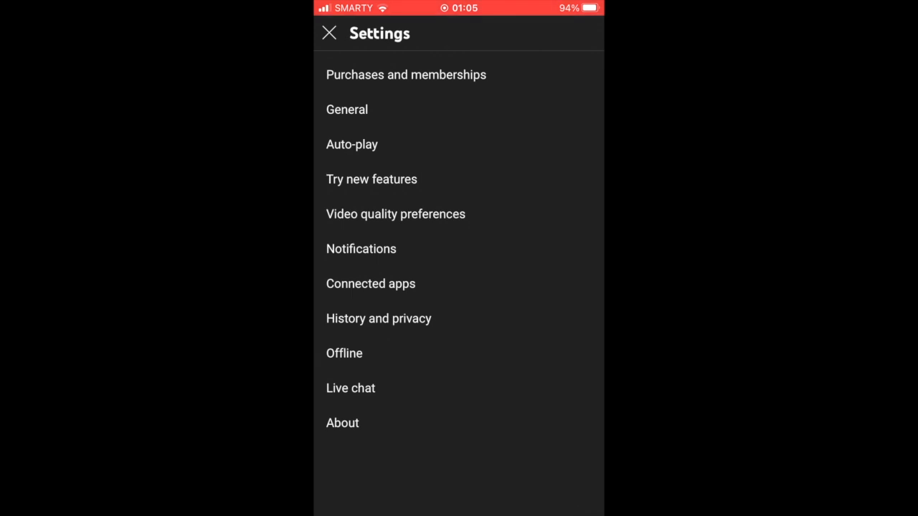
- Enter Video quality preferences, where mobile networks and Wi-Fi show Data saver
{"action": "left_click", "coordinate": [396, 214]}
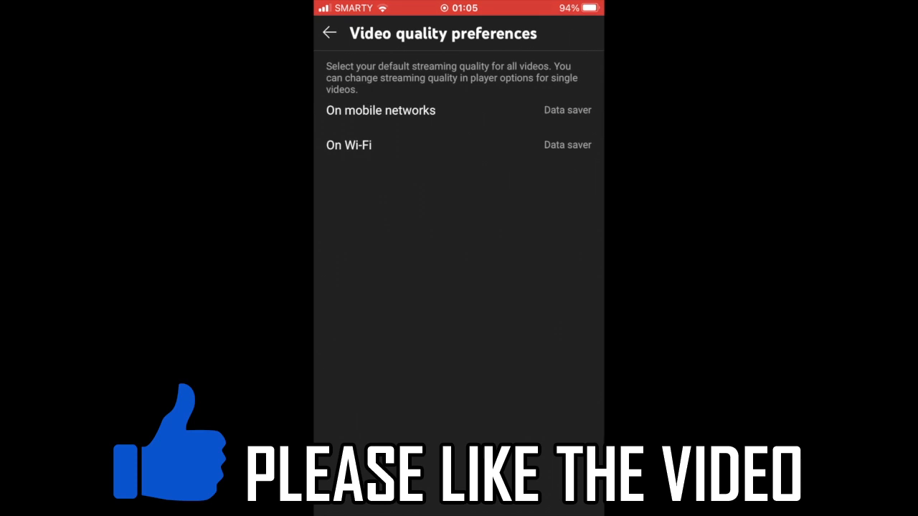
- Expand the On mobile networks row to show all quality choices with Data saver checked
{"action": "left_click", "coordinate": [381, 109]}
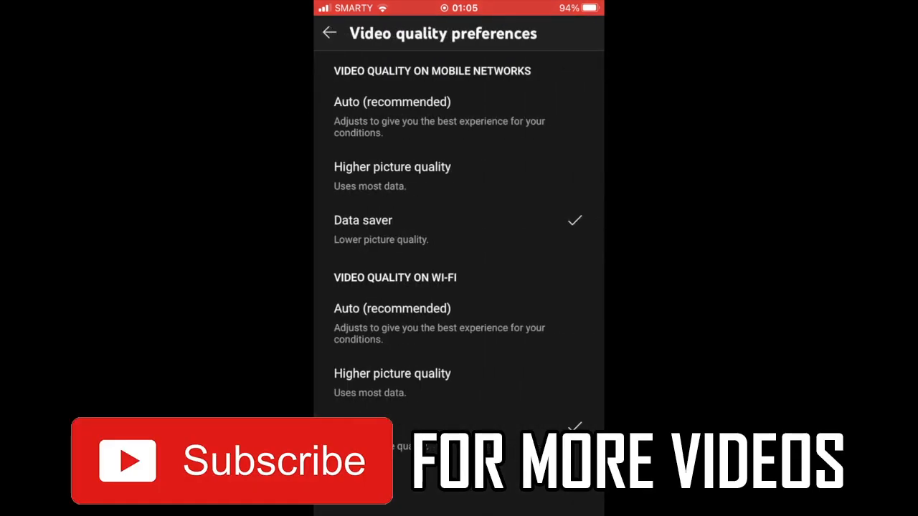